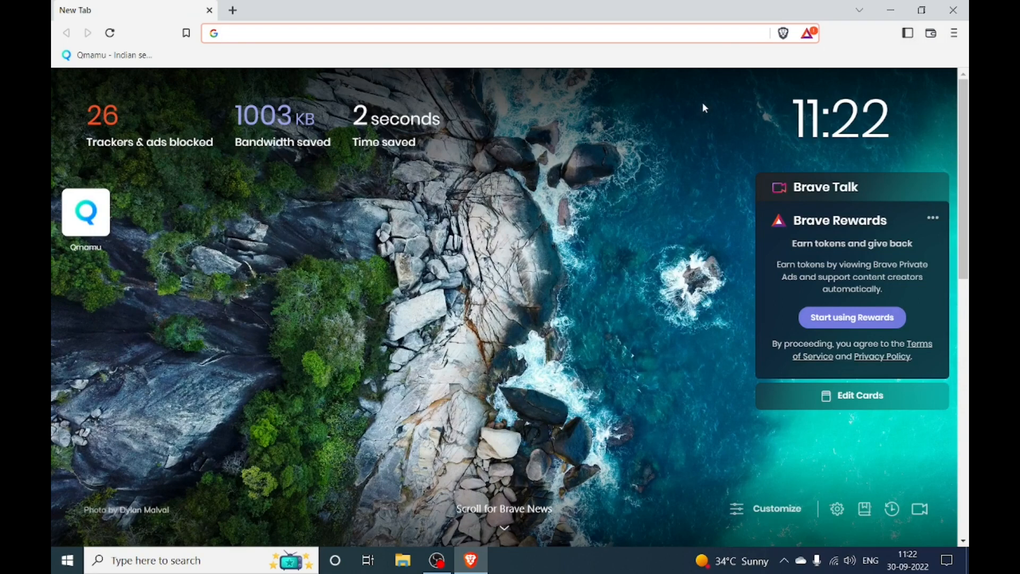
Step: Clear Brave's last-hour history, cookies, cache, passwords, autofill and site settings
click(953, 33)
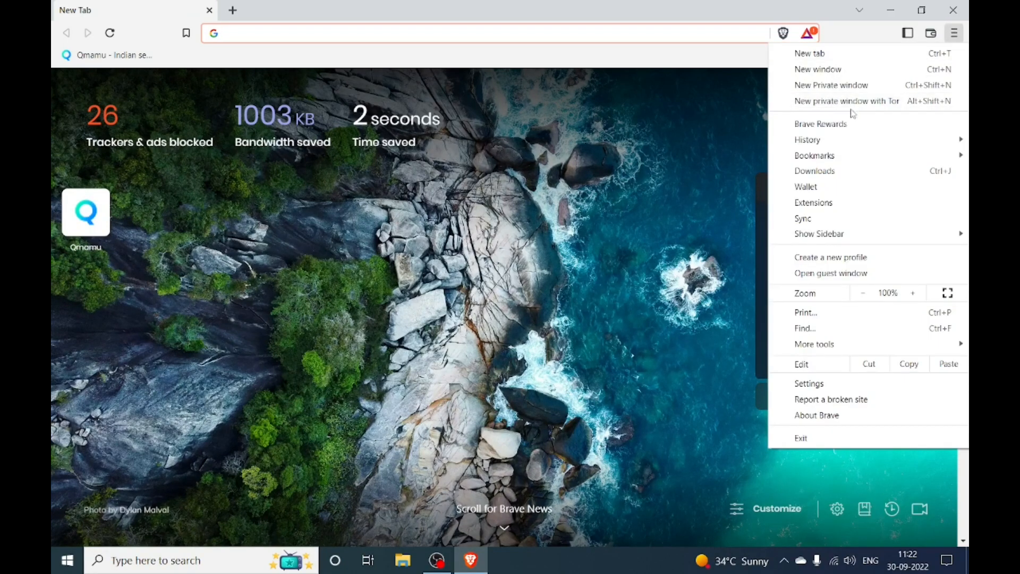
click(806, 139)
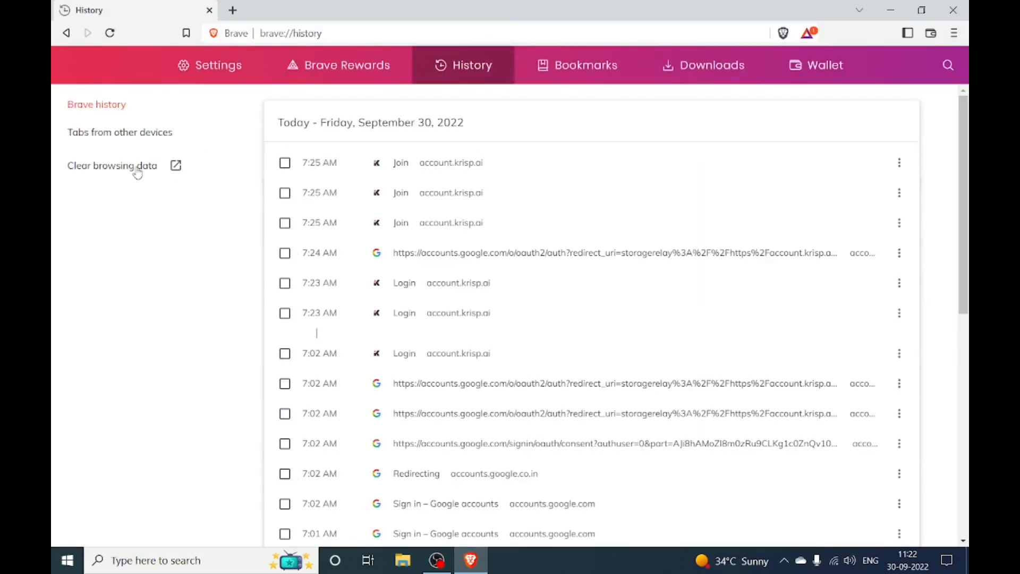
click(112, 165)
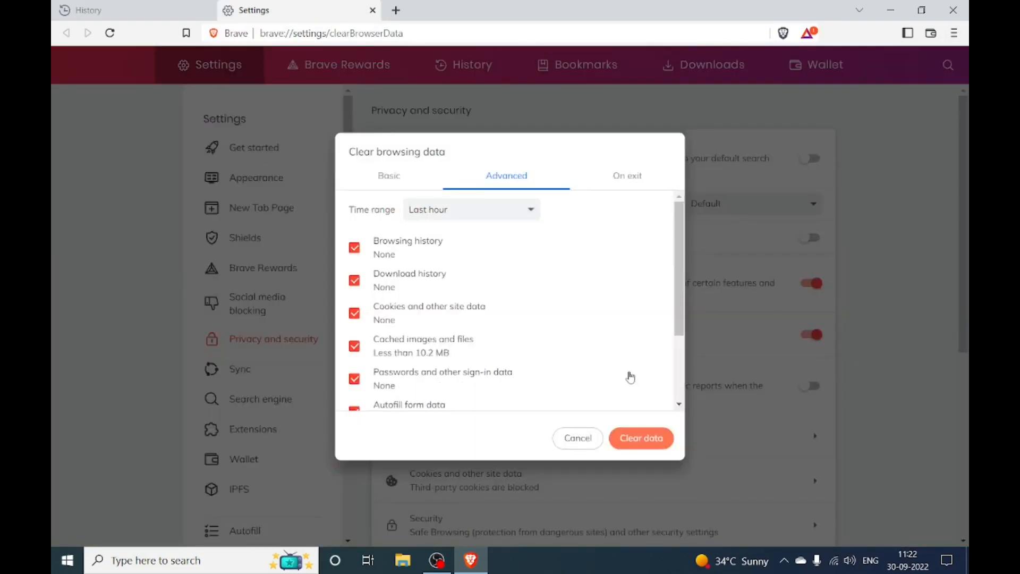
scroll(down, 3)
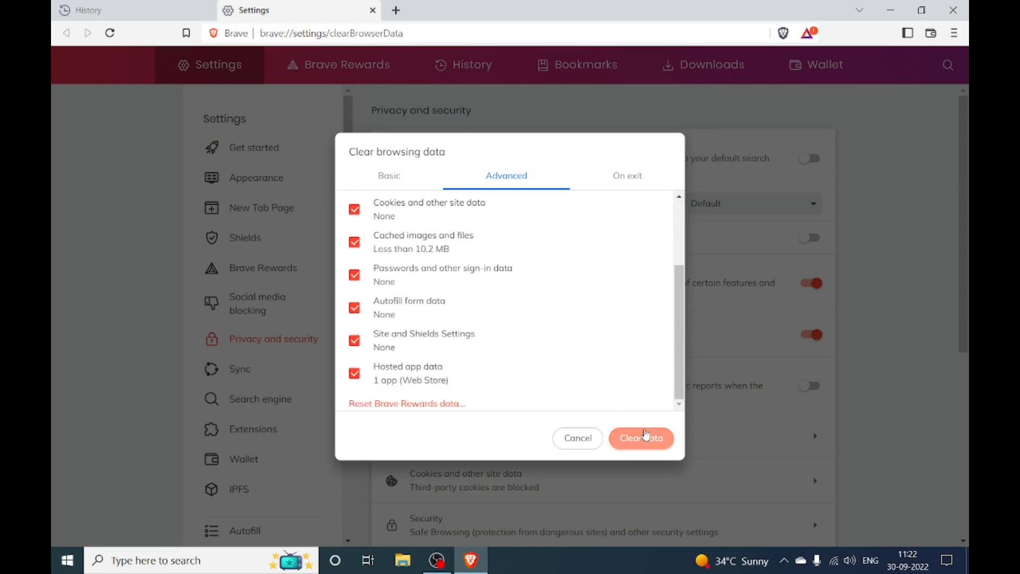
click(640, 437)
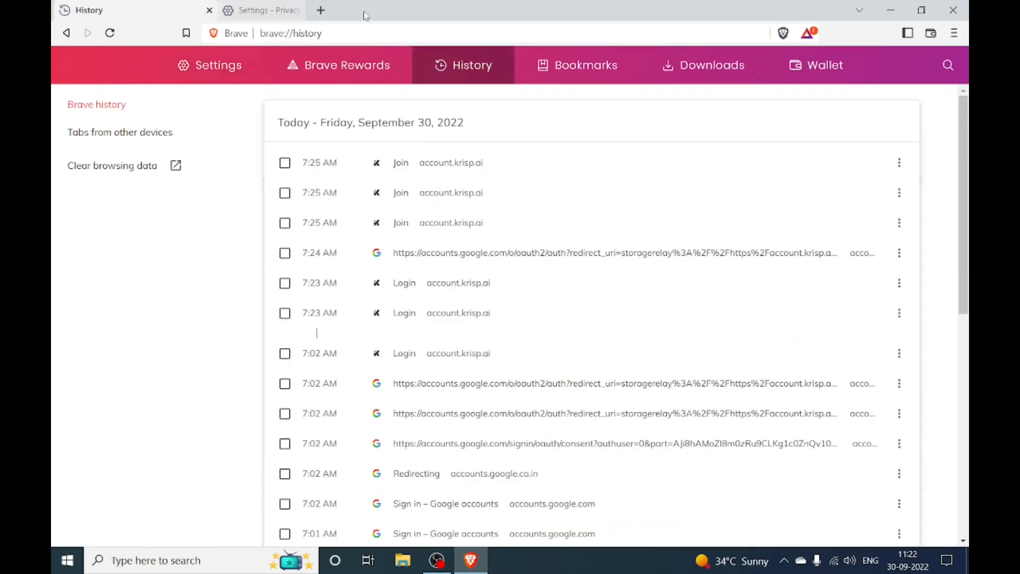
Step: Close Brave and bring up the Windows search panel with recent apps
click(209, 10)
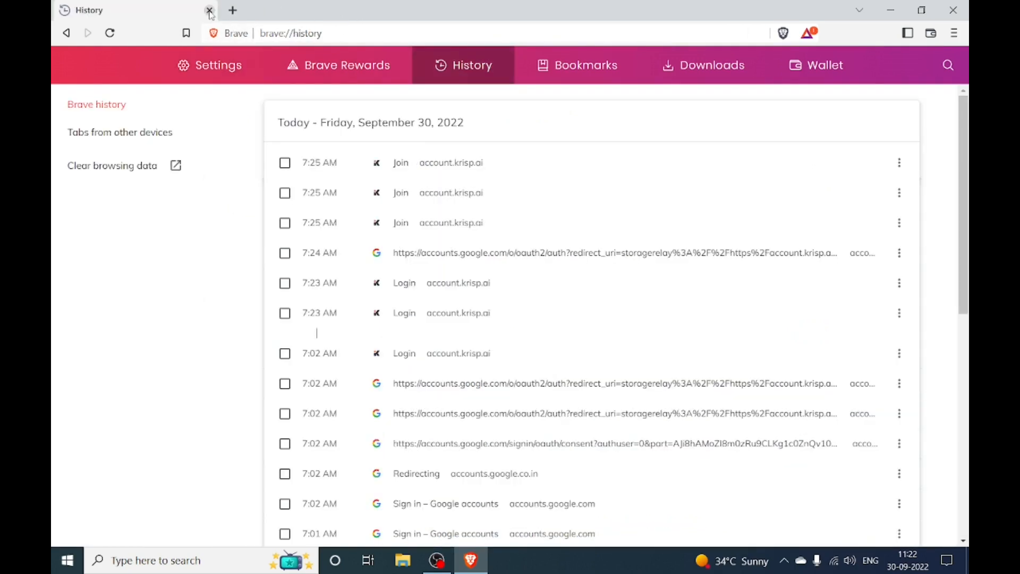
click(209, 11)
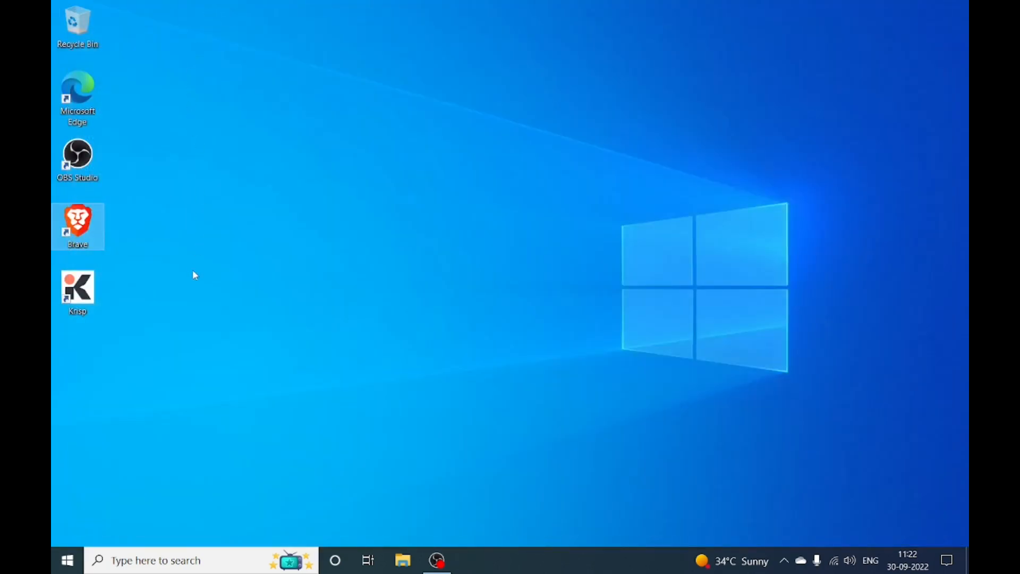
mouse_move(196, 299)
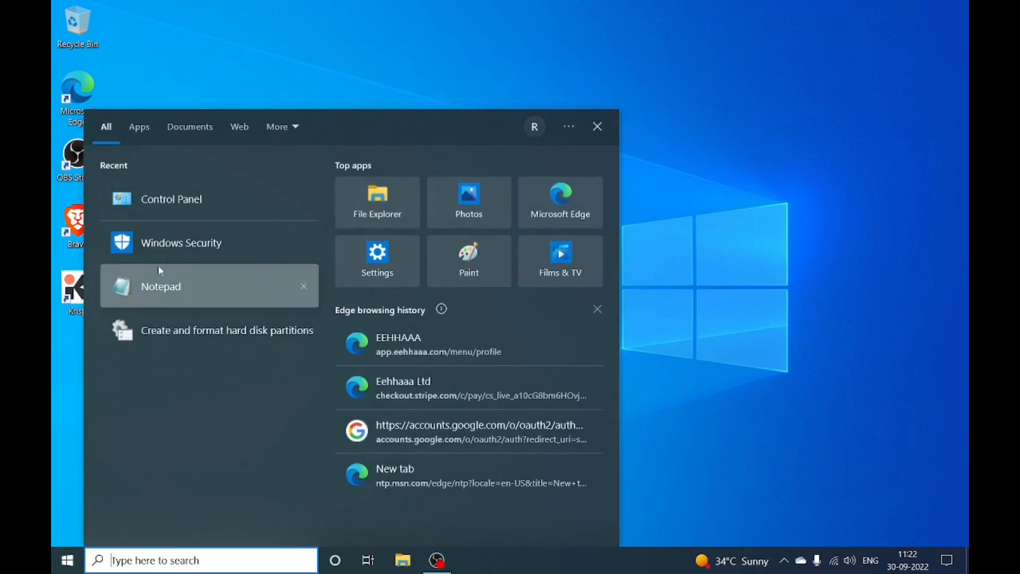
Step: Launch Control Panel from recent apps and go to Network and Sharing Center
click(171, 199)
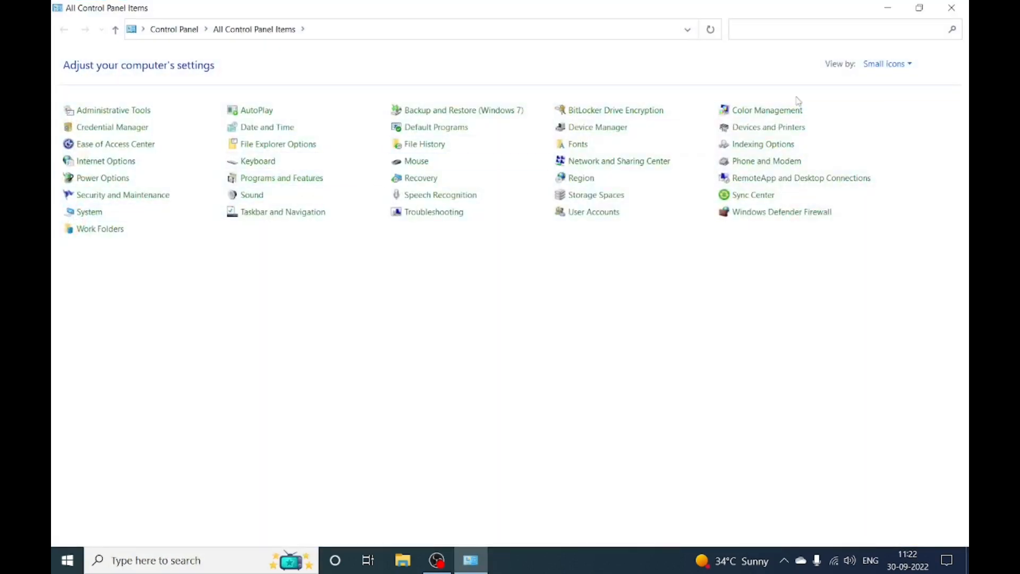
click(887, 63)
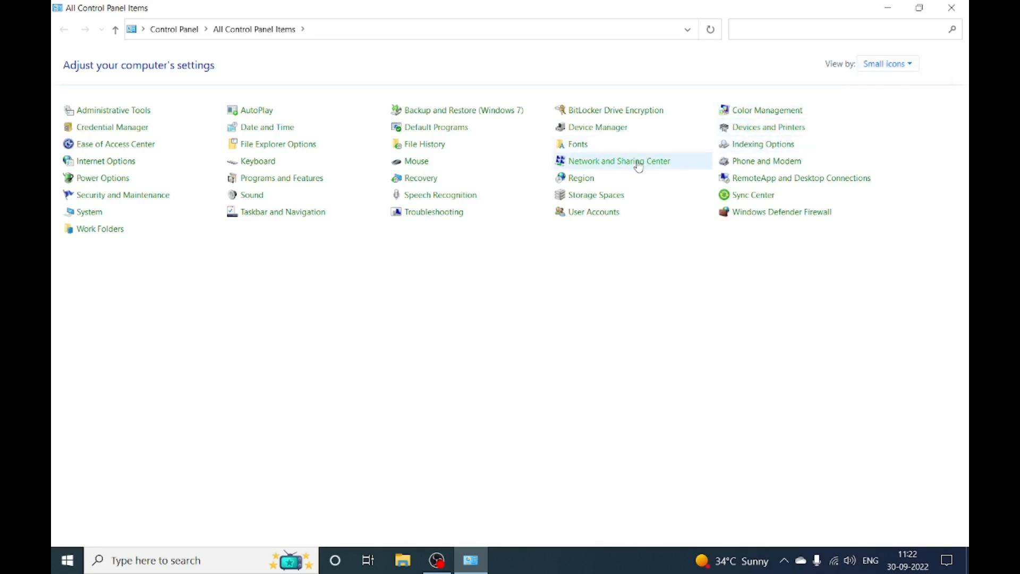
click(619, 161)
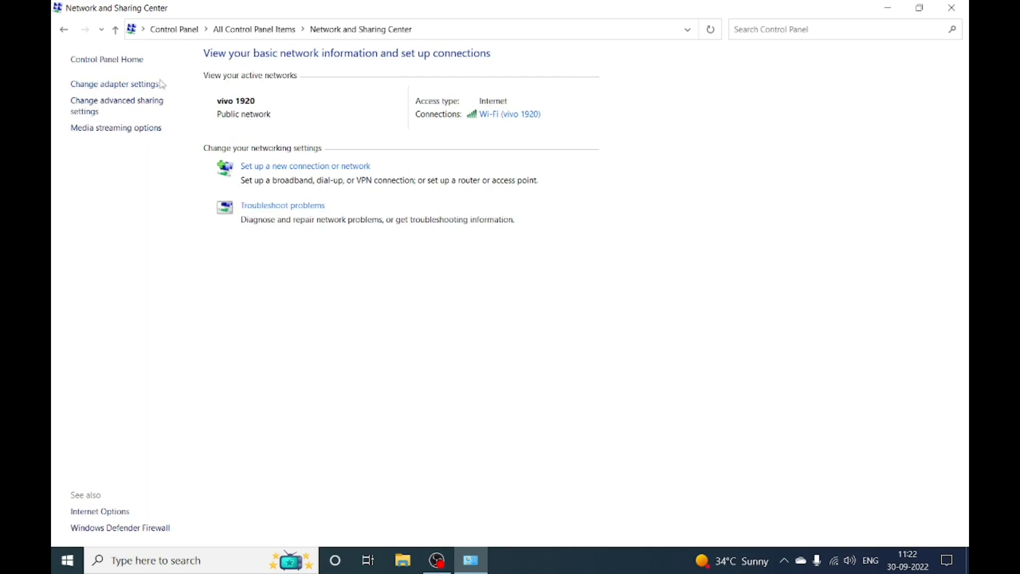
Step: Open Internet Protocol Version 4 (TCP/IPv4) properties for the Wi-Fi adapter
click(115, 84)
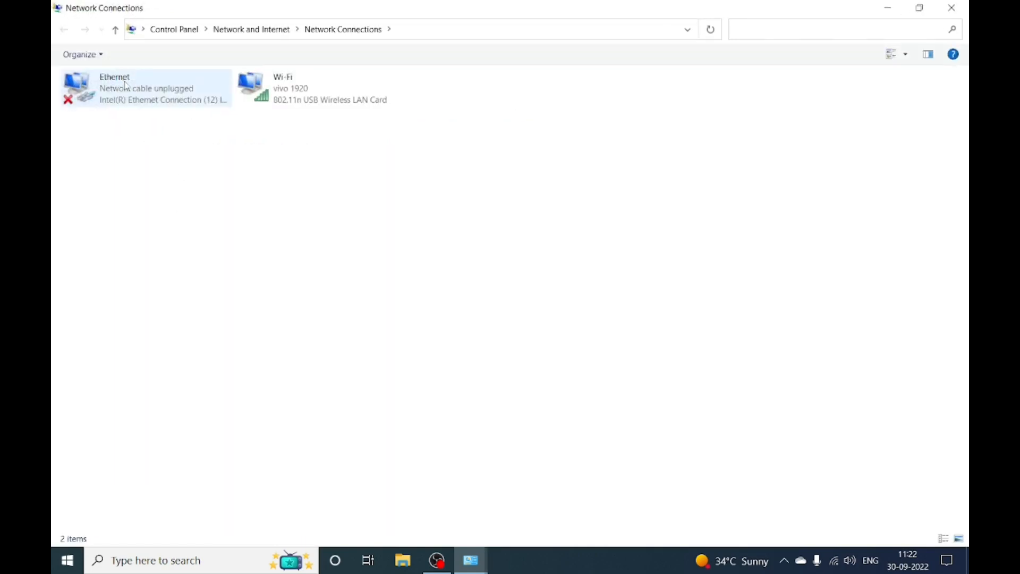
click(318, 88)
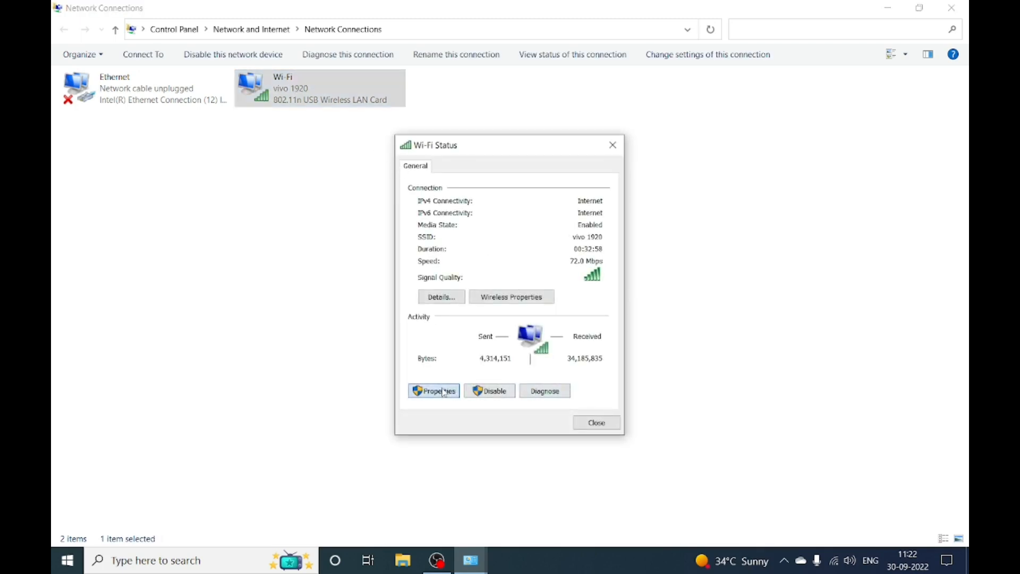
click(433, 391)
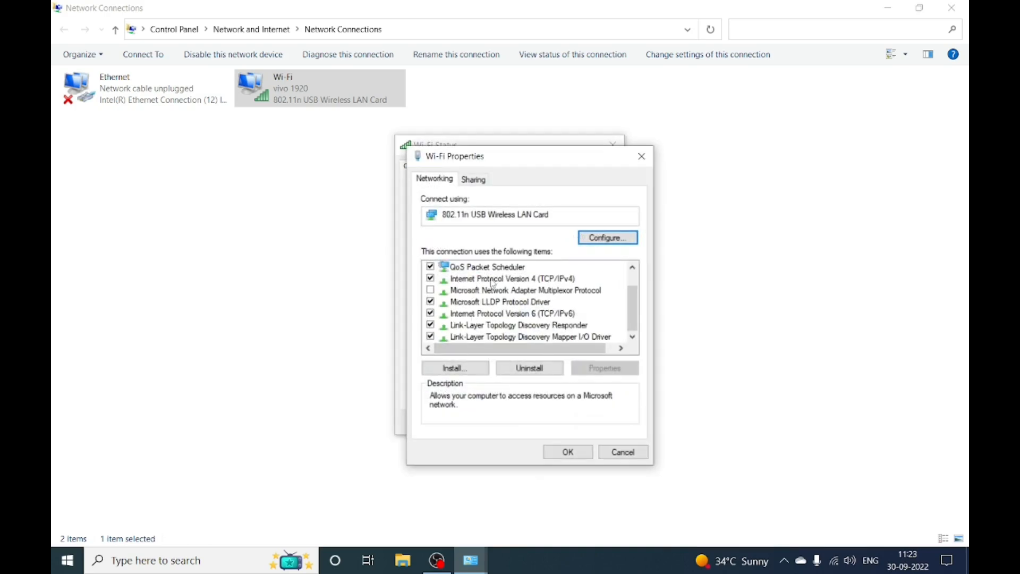
double_click(510, 278)
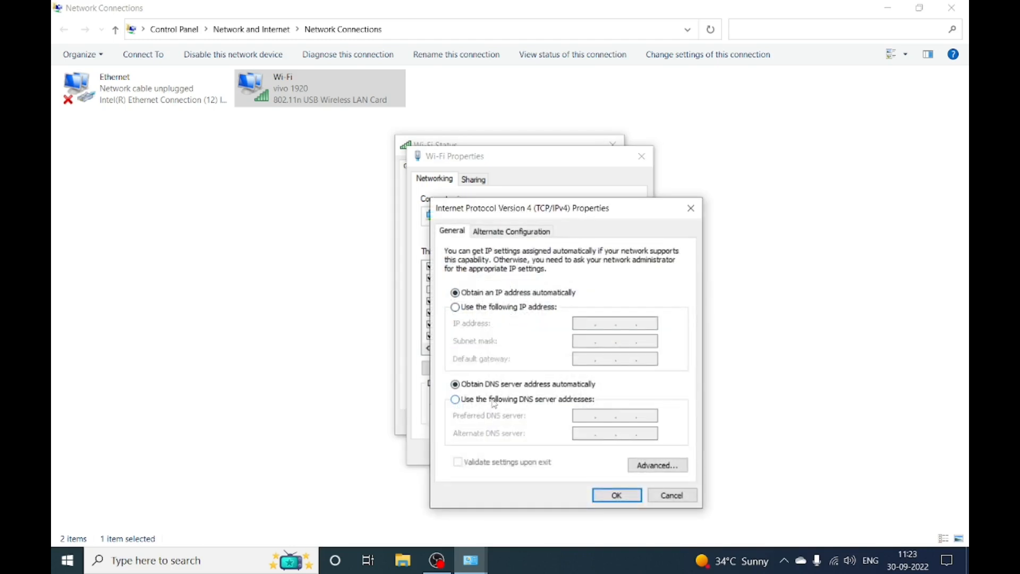
Step: Set Wi-Fi DNS servers manually to preferred 8.8.8.8 and alternate 8.8.4.4, then confirm
click(455, 399)
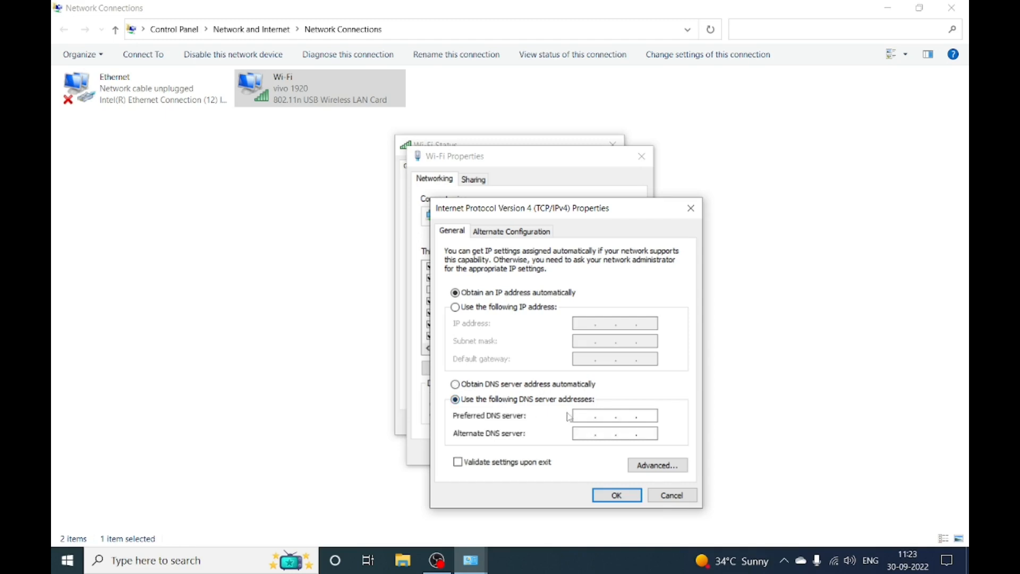
click(599, 415)
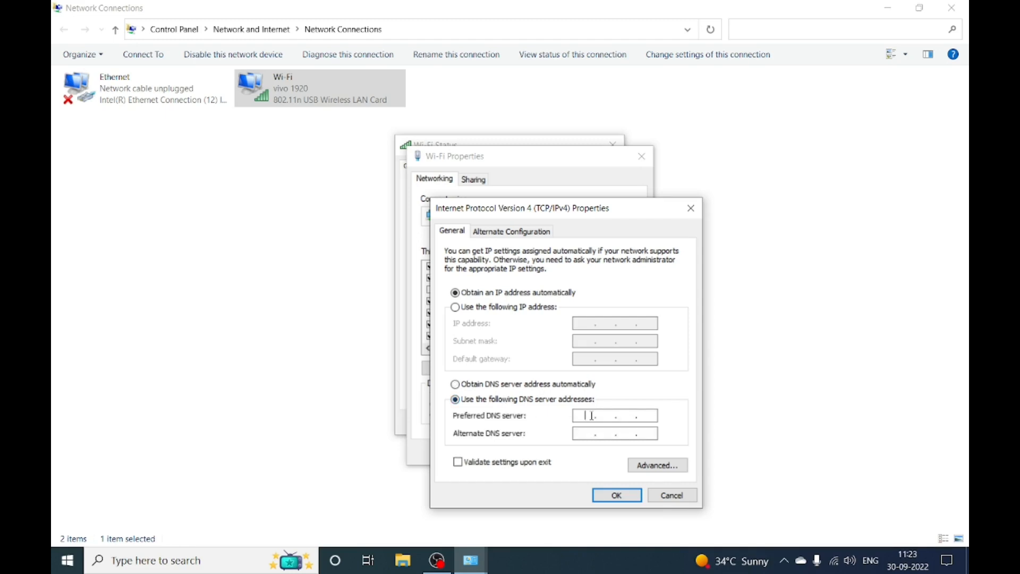
text(8)
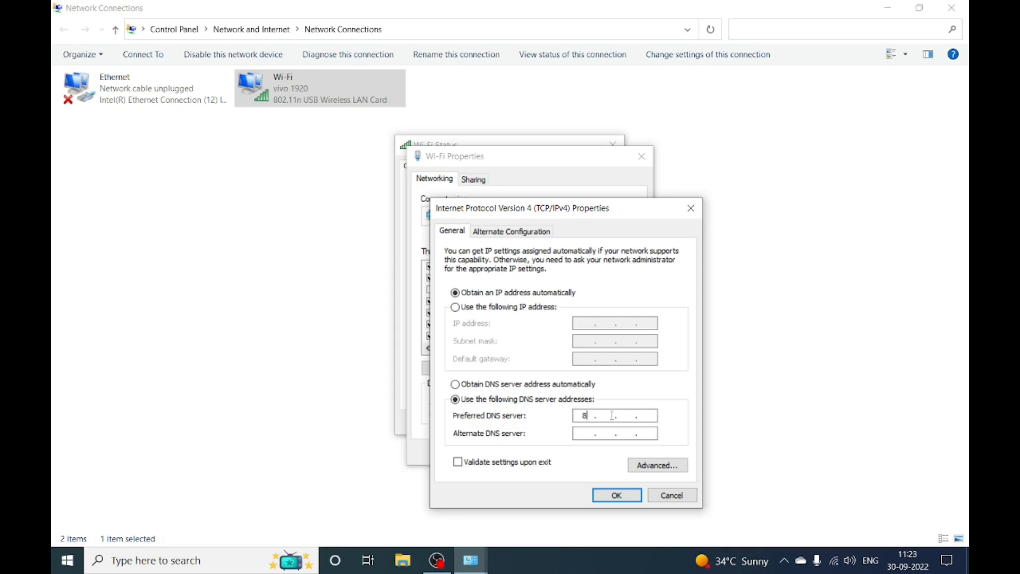
text(8)
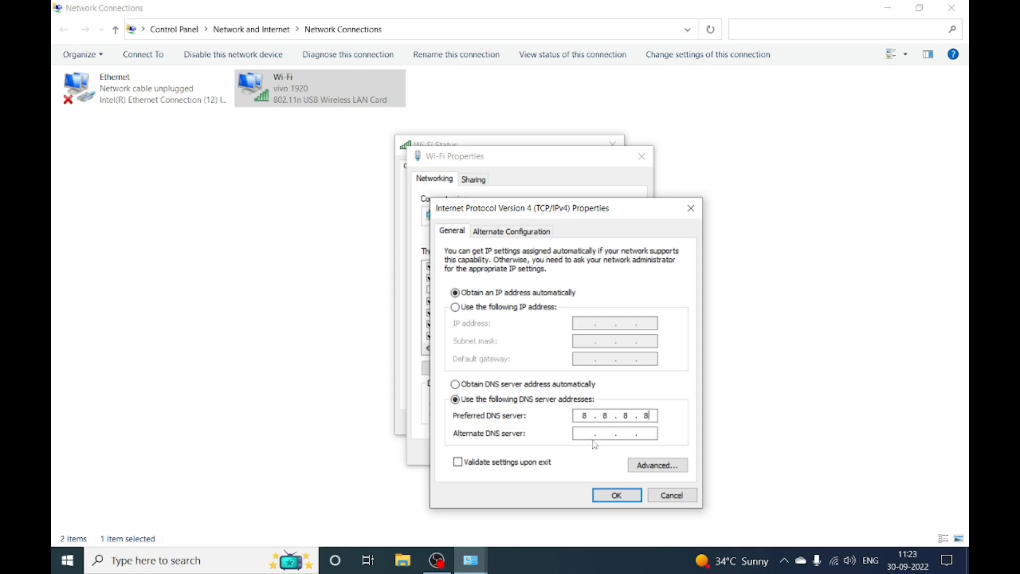
click(614, 432)
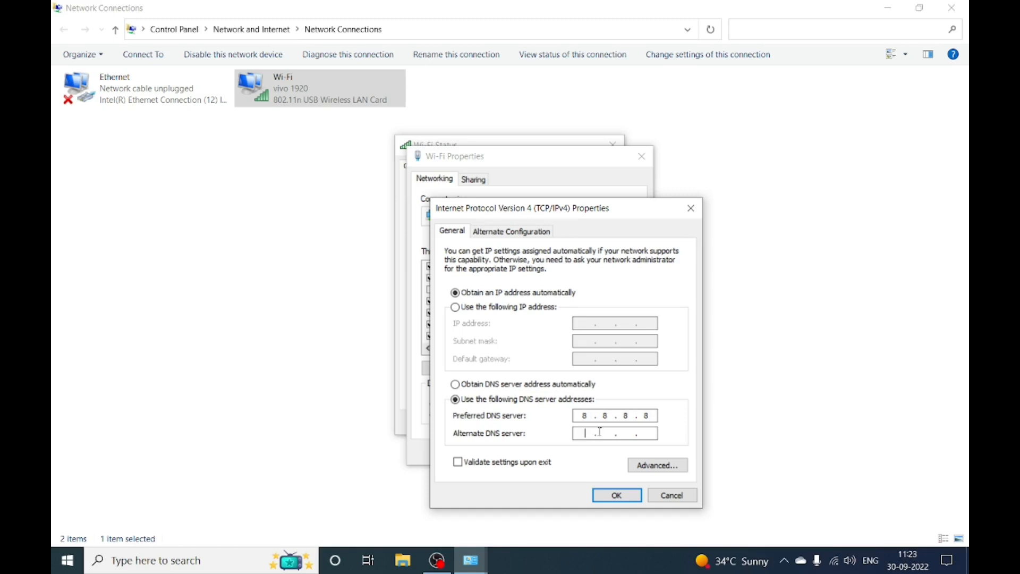
text(8.8)
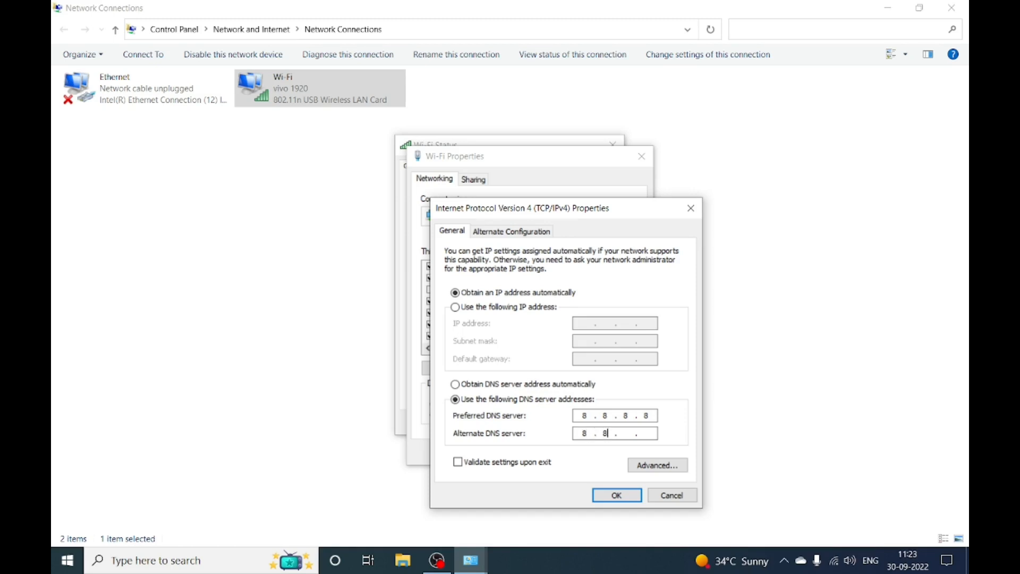
text(8)
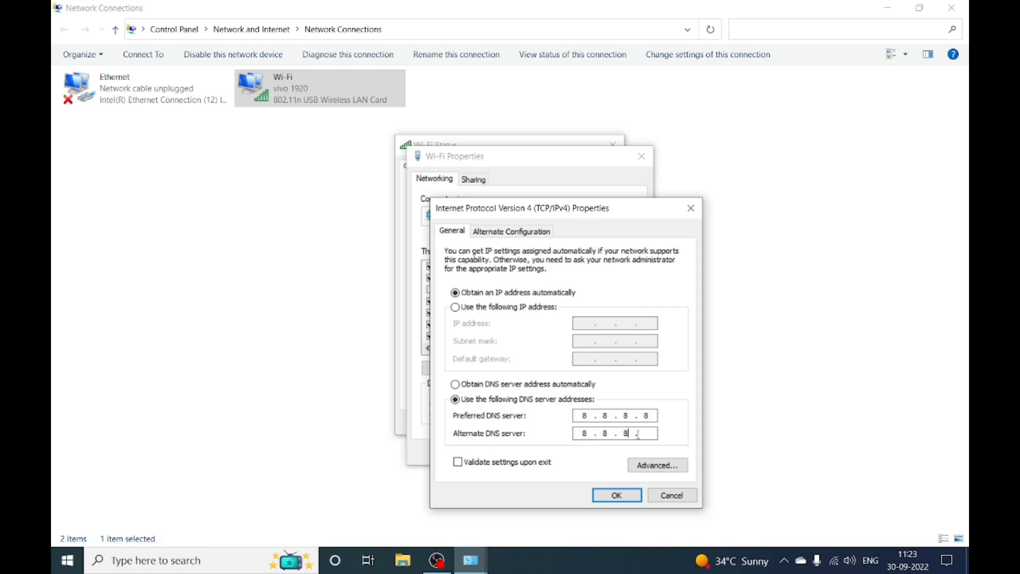
text(4)
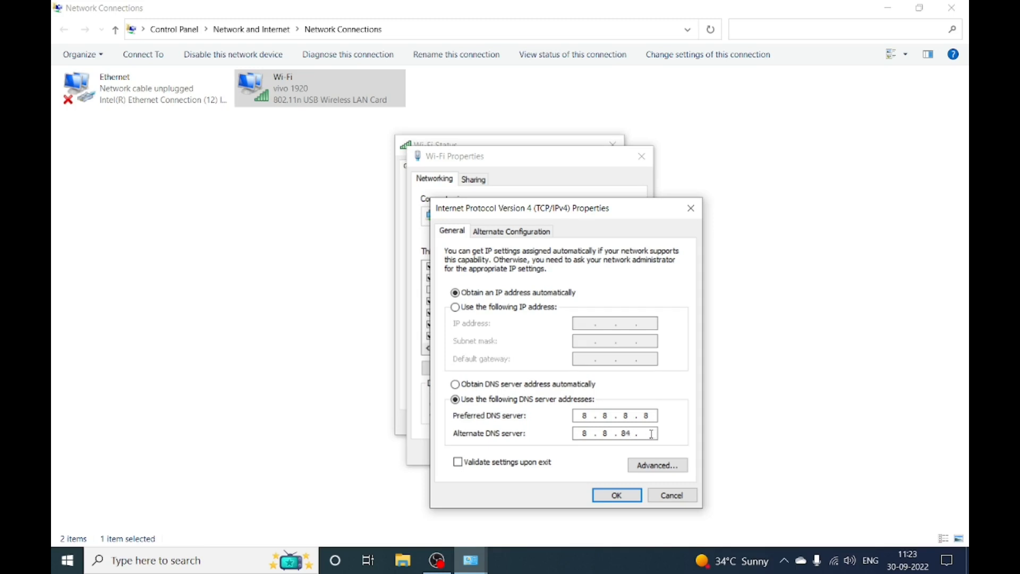
key(Backspace)
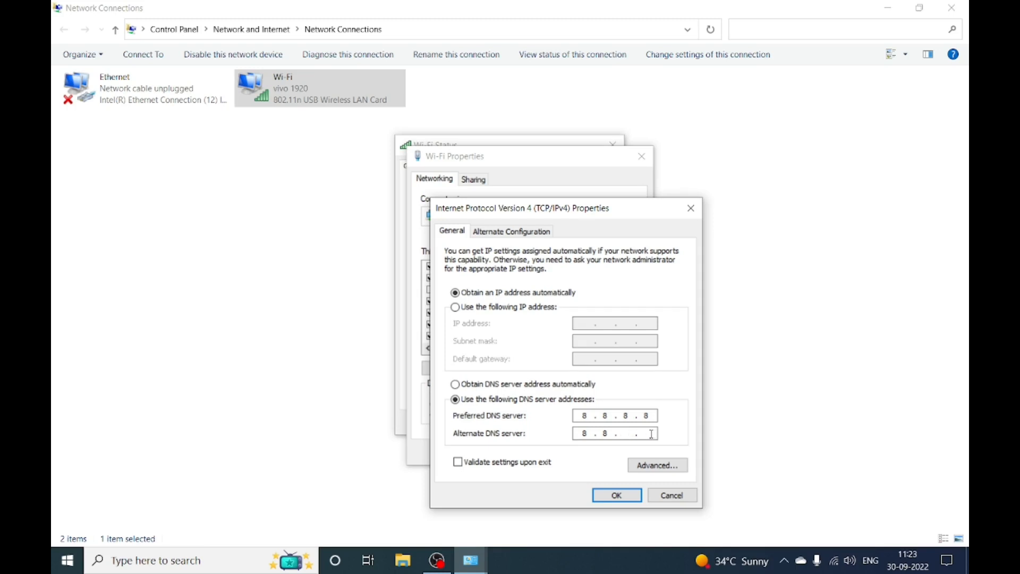
text(4)
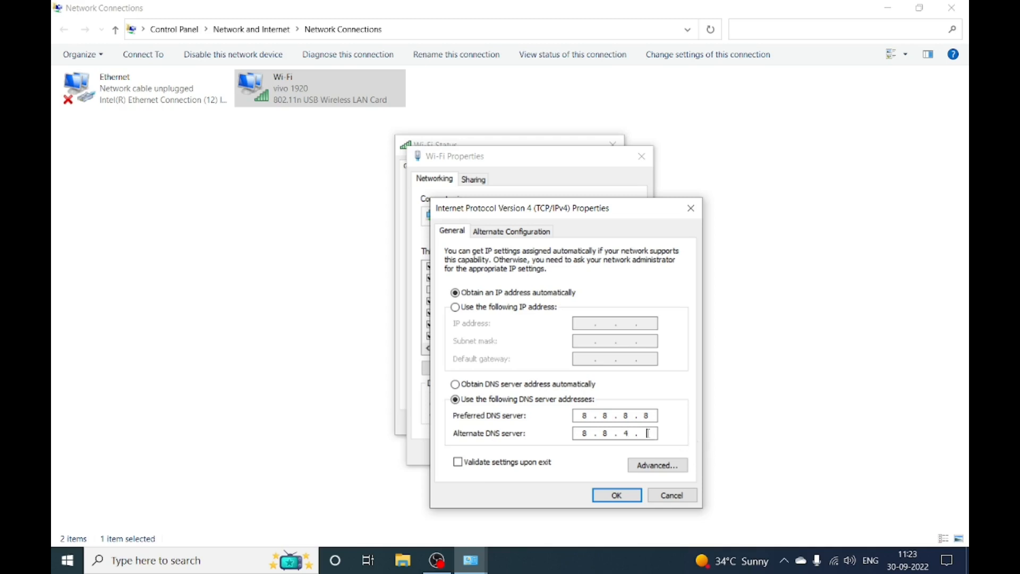
click(615, 495)
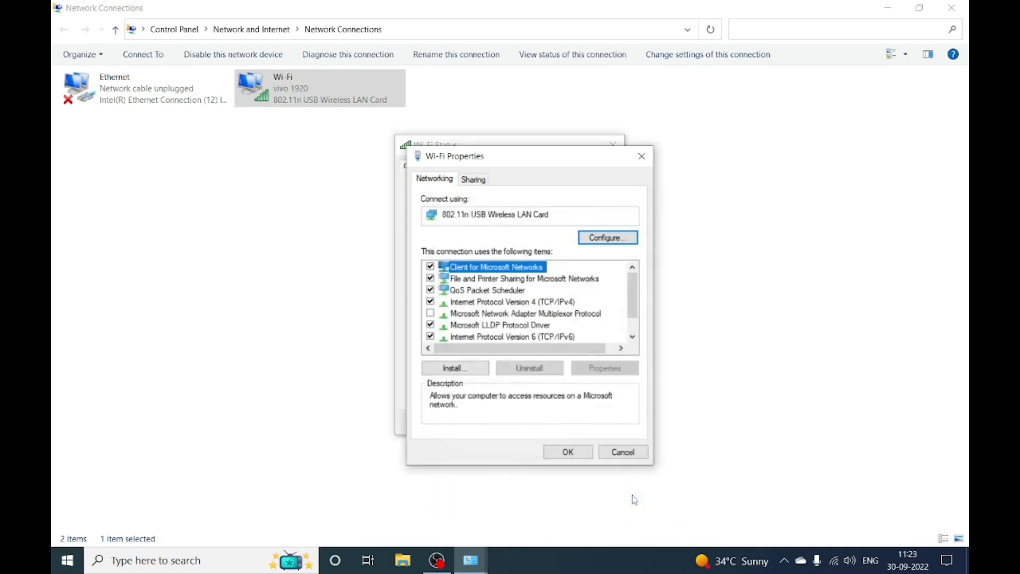
Step: Confirm Wi-Fi Properties and close the Wi-Fi Status window
click(621, 451)
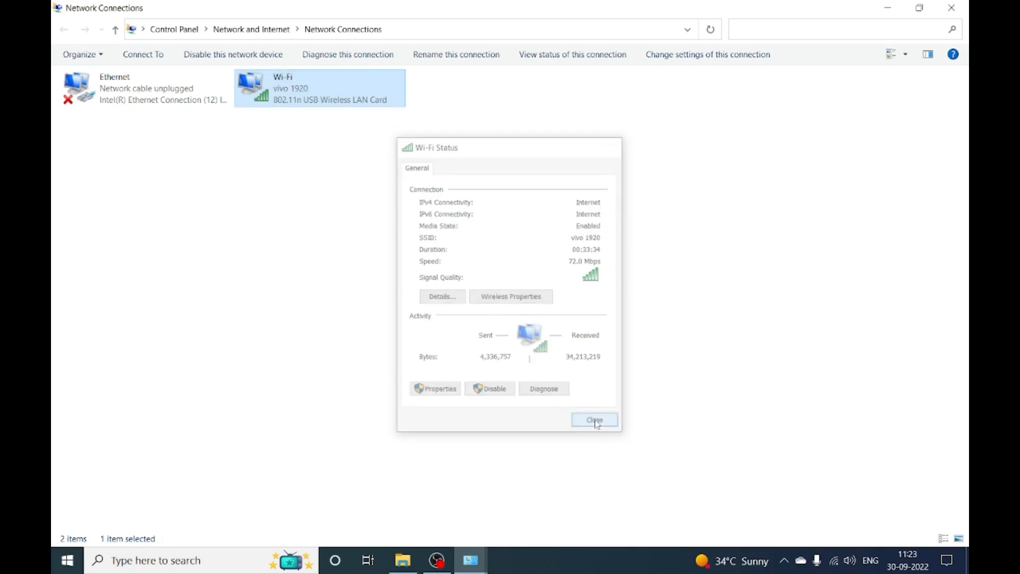
click(594, 420)
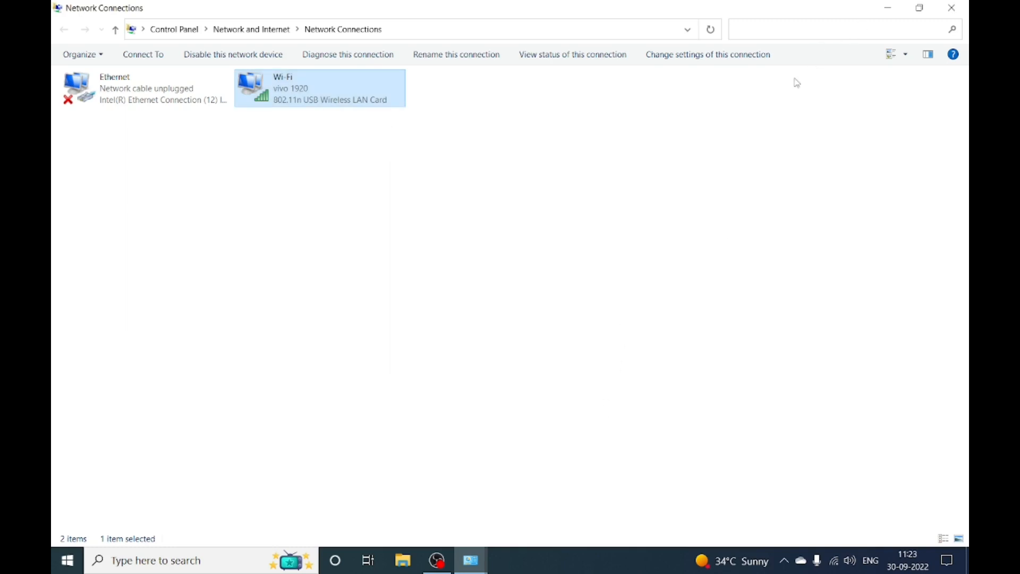
mouse_move(695, 195)
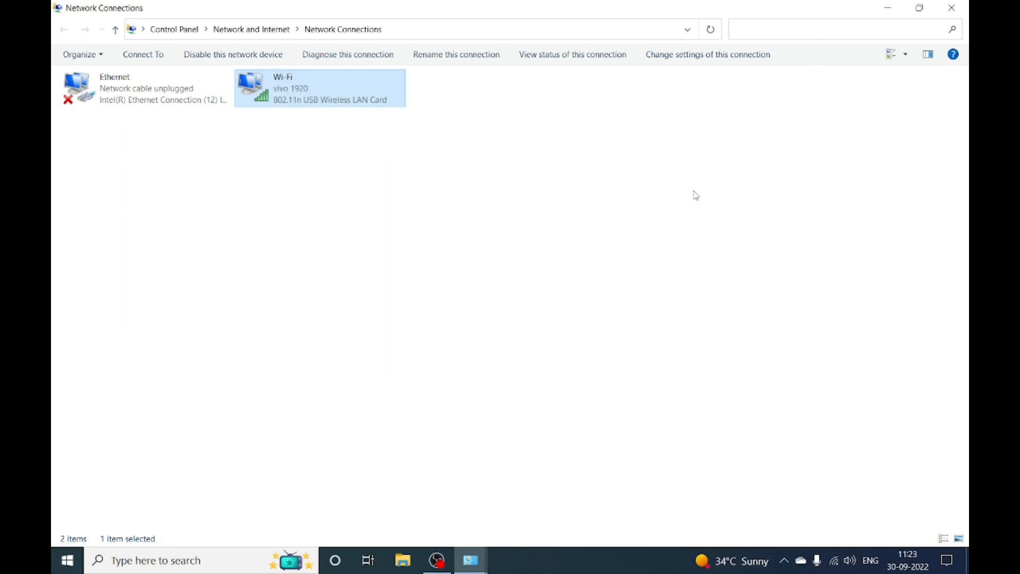
mouse_move(707, 158)
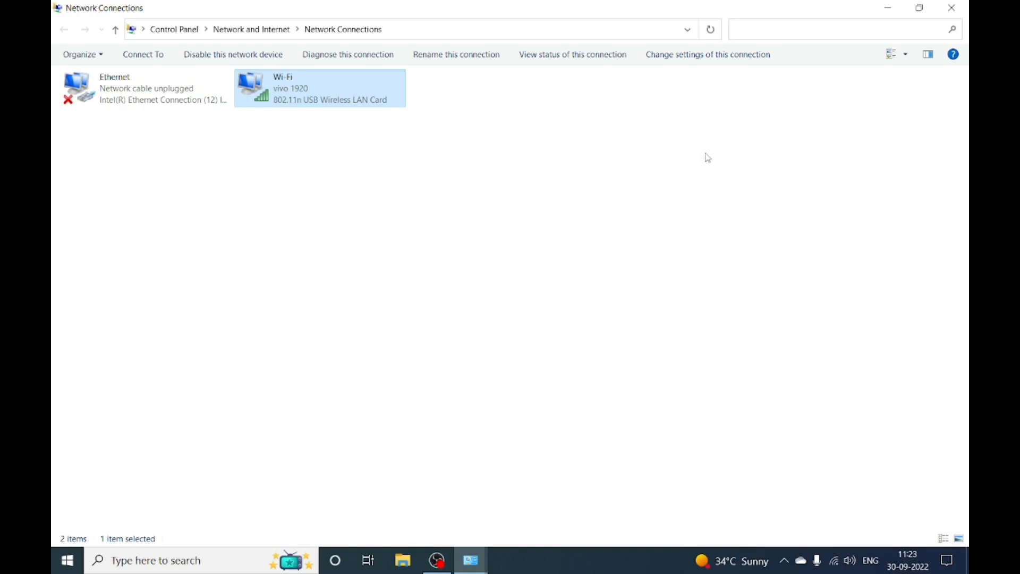